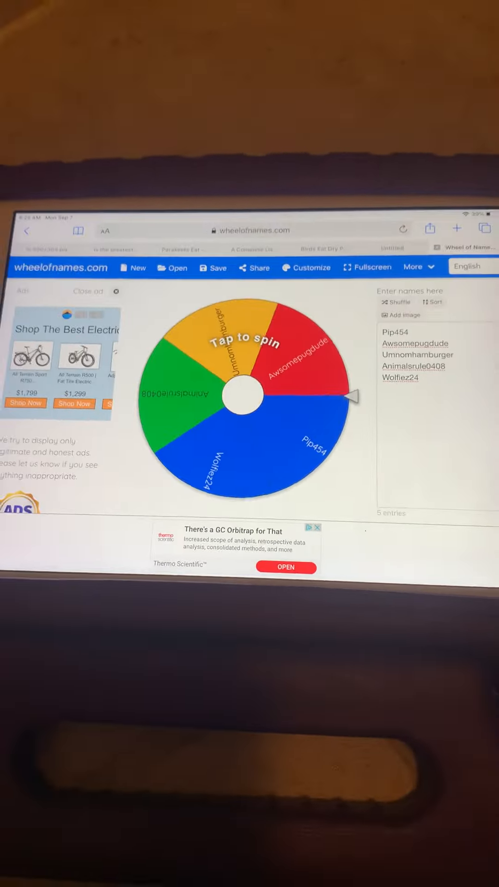
left_click(244, 394)
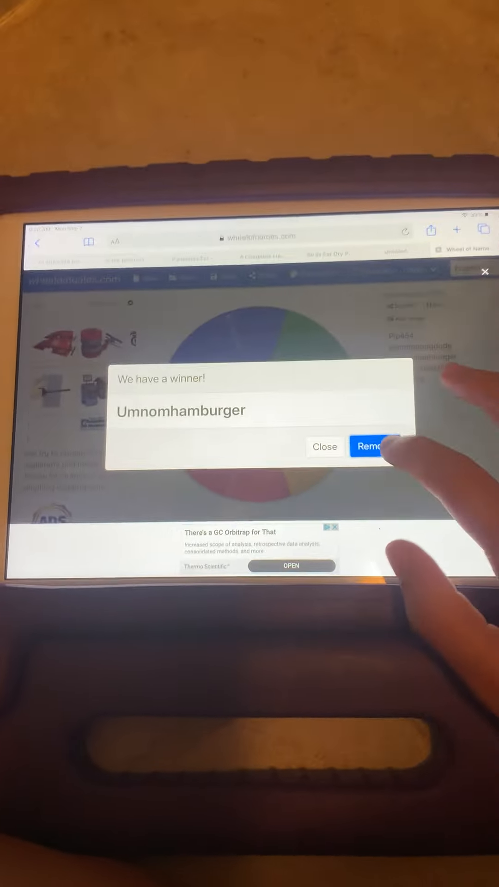
left_click(372, 447)
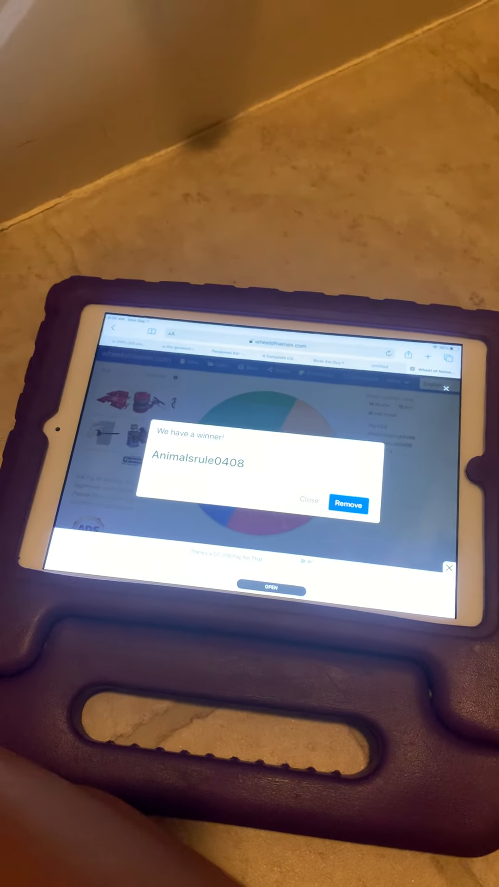
left_click(349, 505)
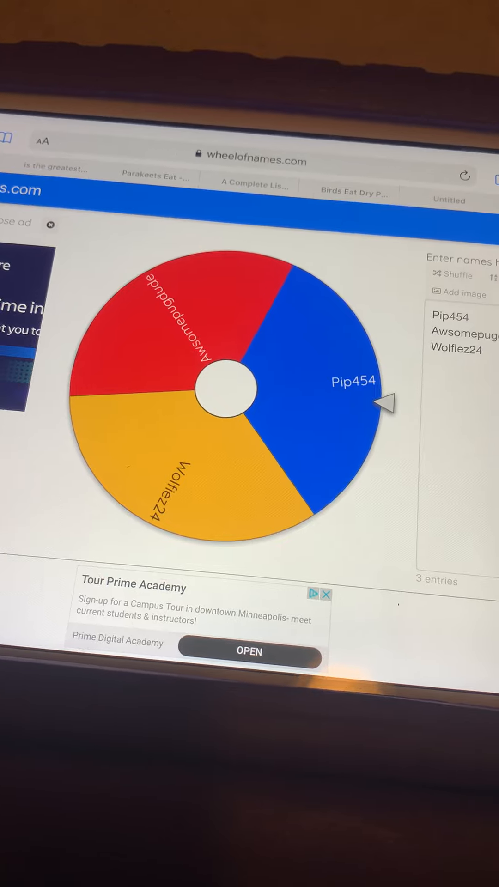
left_click(229, 390)
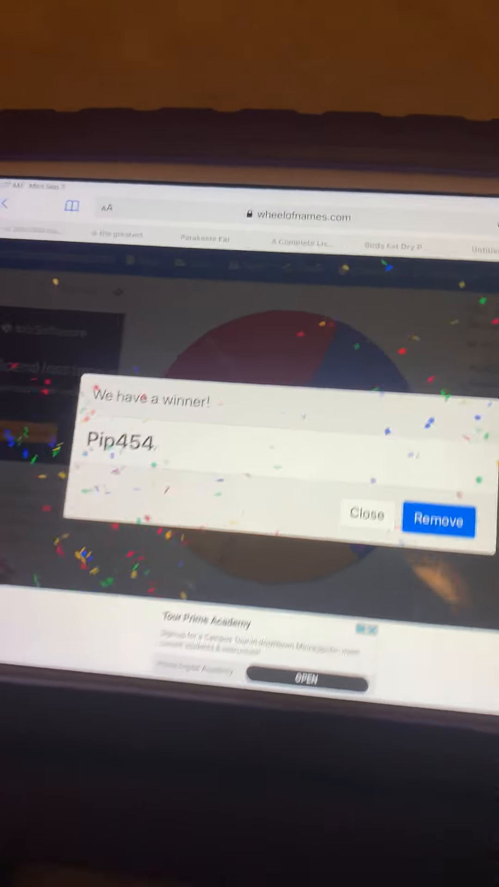